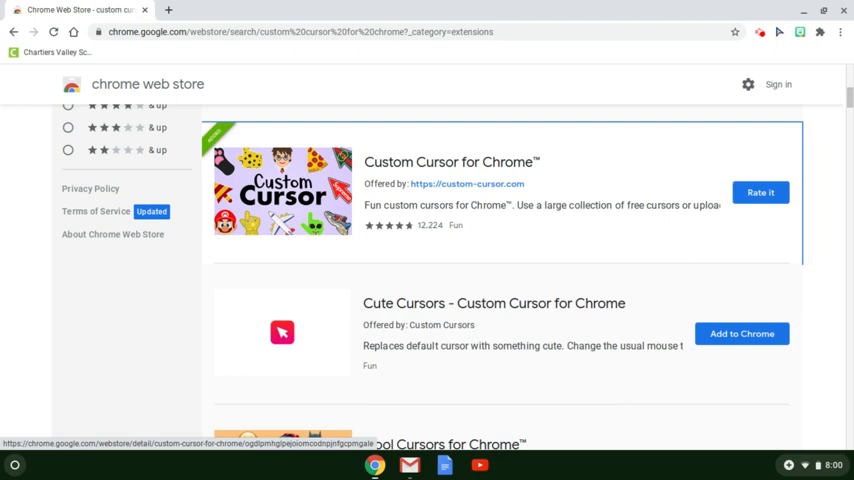
{"action": "mouse_move", "coordinate": [816, 126]}
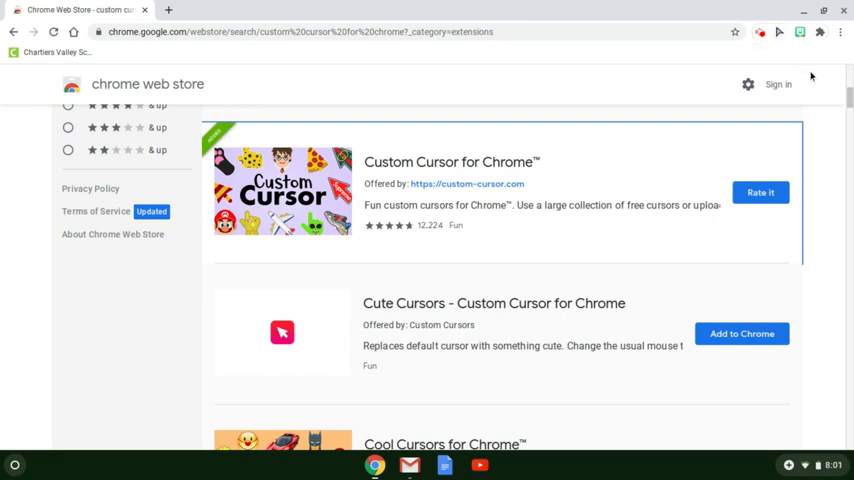
- Save the pointing Bitmoji sticker from the extension popup as a PNG image in My files
{"action": "left_click", "coordinate": [820, 32]}
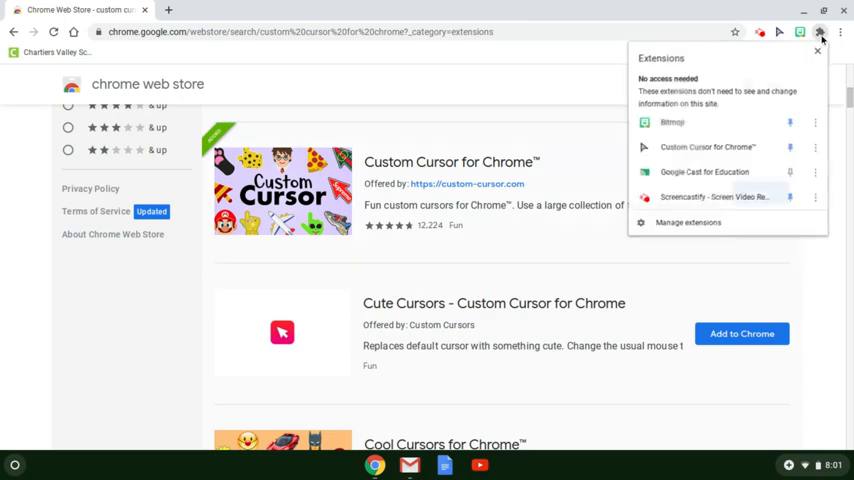
{"action": "mouse_move", "coordinate": [736, 108]}
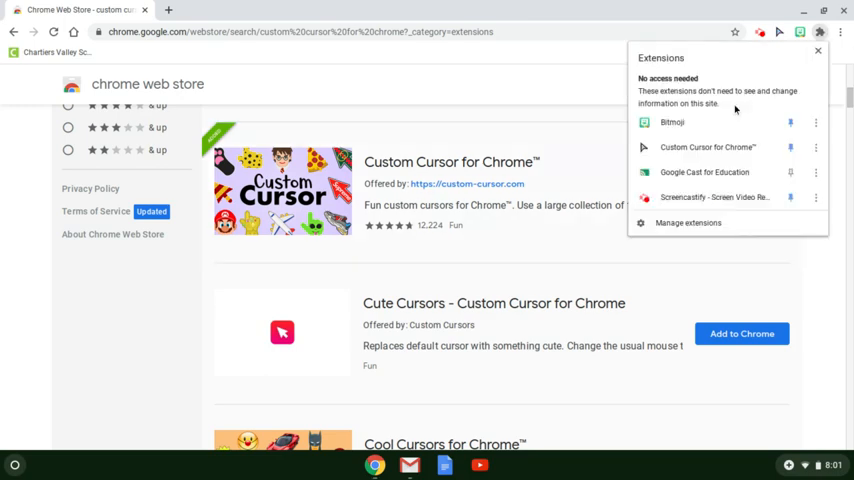
{"action": "mouse_move", "coordinate": [788, 148]}
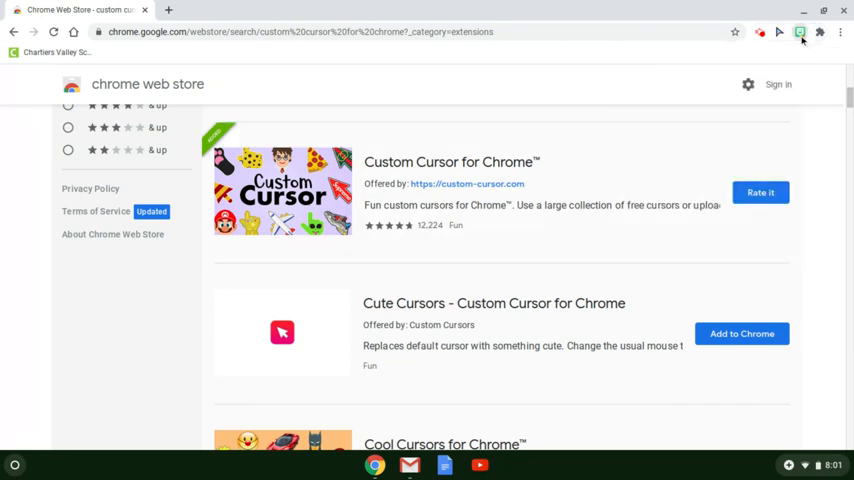
{"action": "left_click", "coordinate": [800, 32]}
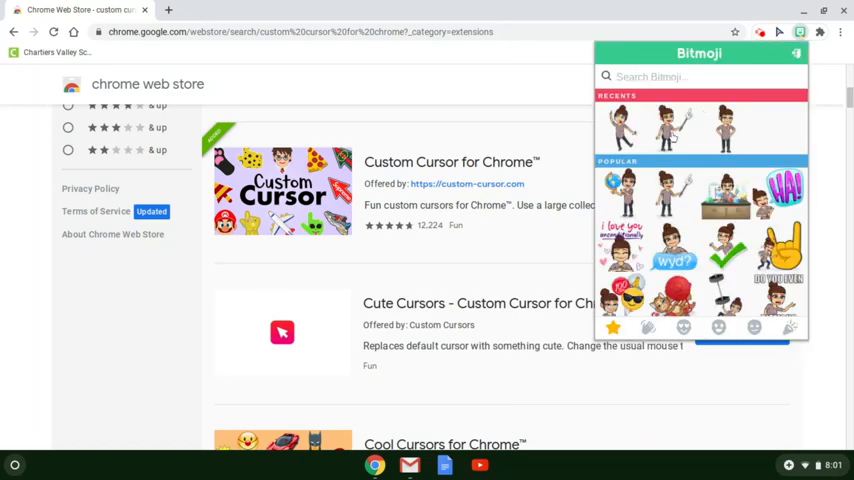
{"action": "right_click", "coordinate": [660, 120]}
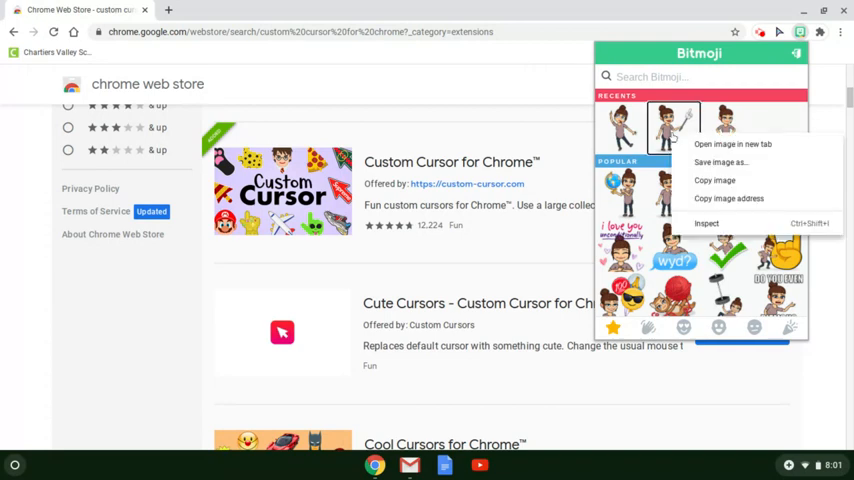
{"action": "left_click", "coordinate": [720, 162]}
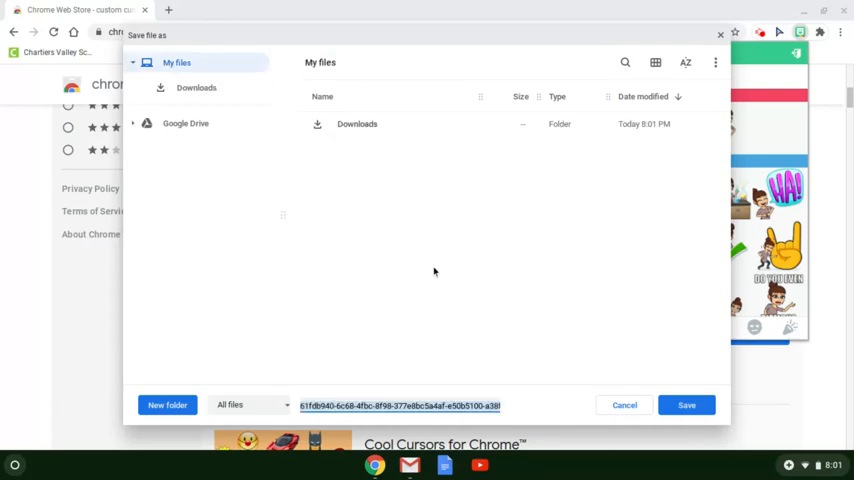
{"action": "type", "text": "cur.png"}
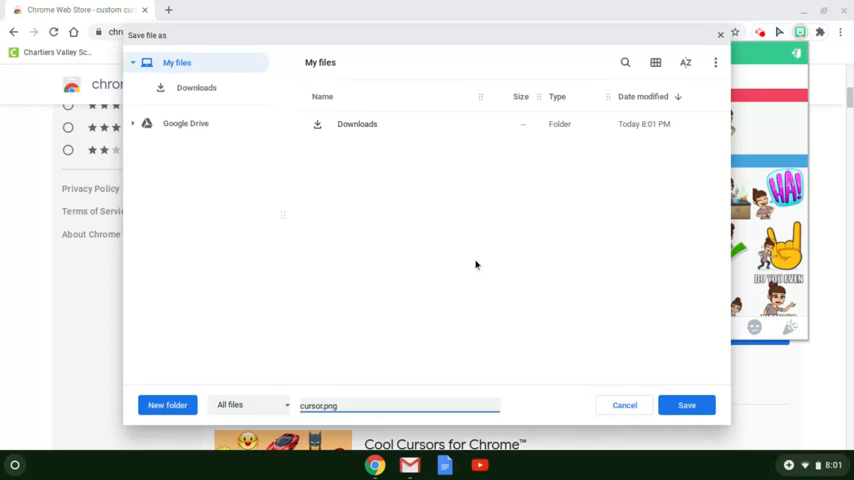
{"action": "mouse_move", "coordinate": [692, 404]}
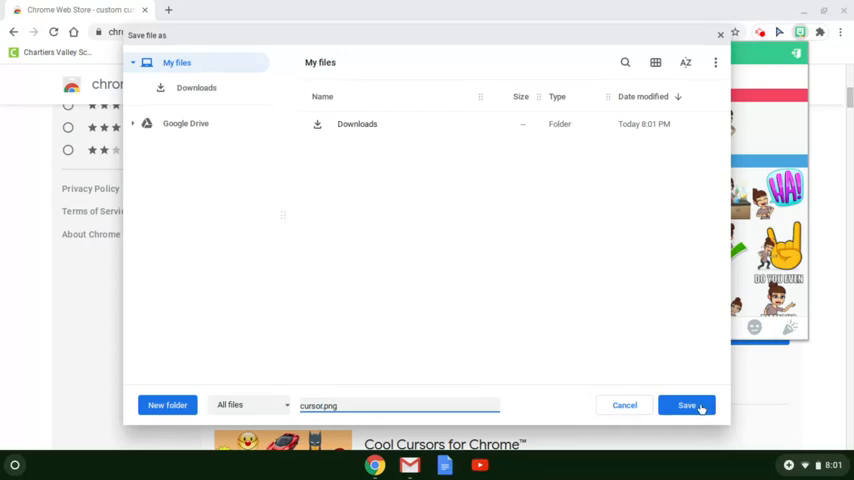
{"action": "left_click", "coordinate": [700, 404]}
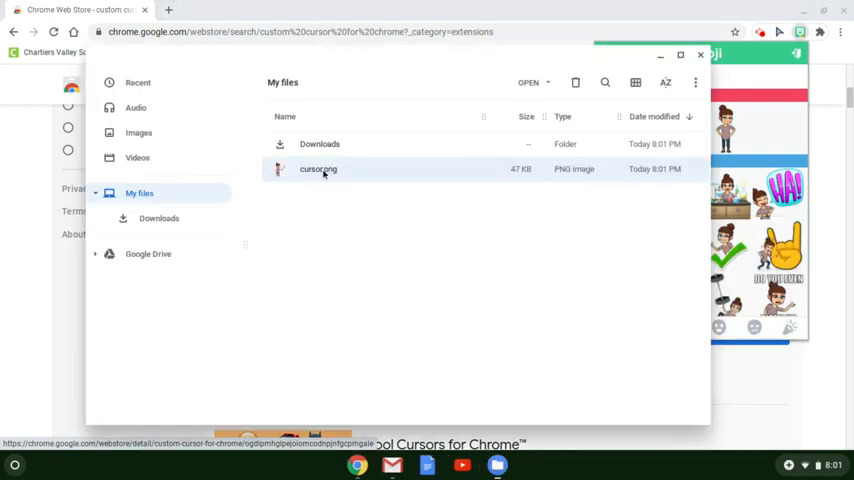
- Resize cursor.png in Gallery to about 128 pixels wide, overwriting the 10 KB PNG
{"action": "double_click", "coordinate": [318, 168]}
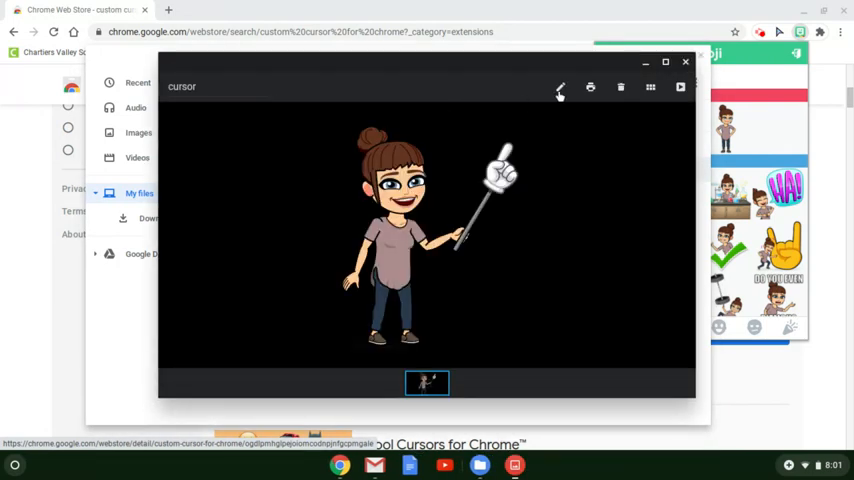
{"action": "left_click", "coordinate": [556, 88]}
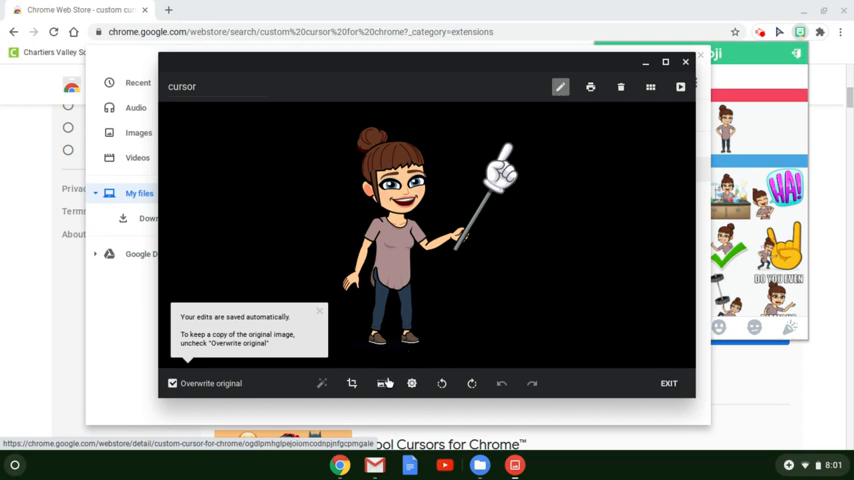
{"action": "mouse_move", "coordinate": [380, 388]}
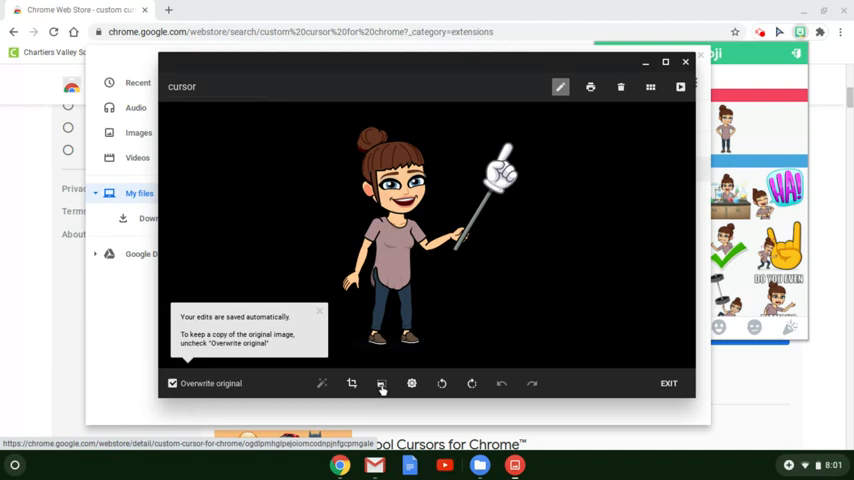
{"action": "left_click", "coordinate": [380, 384]}
{"action": "type", "text": "128"}
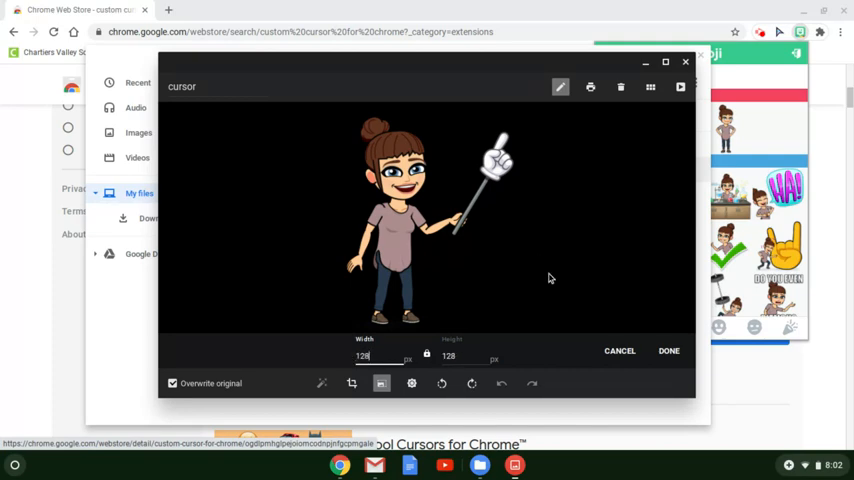
{"action": "left_click", "coordinate": [668, 350]}
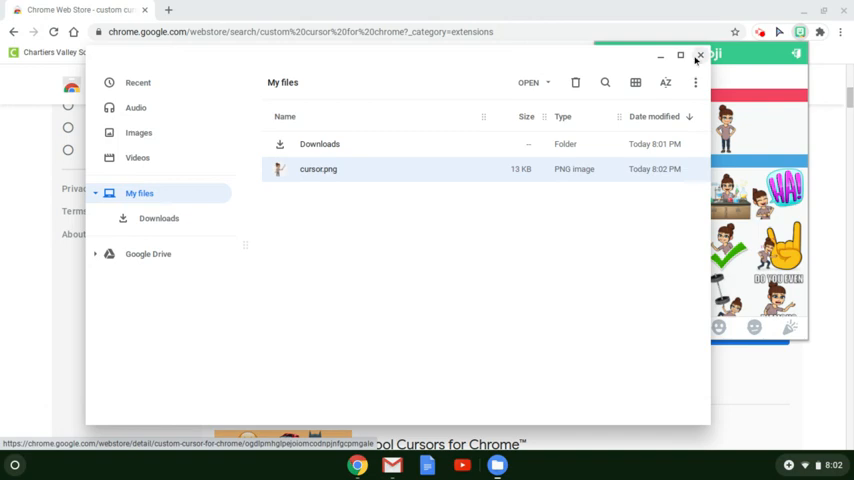
- Upload cursor.png so it is listed as a second cursor on the Upload cursor page
{"action": "left_click", "coordinate": [692, 56]}
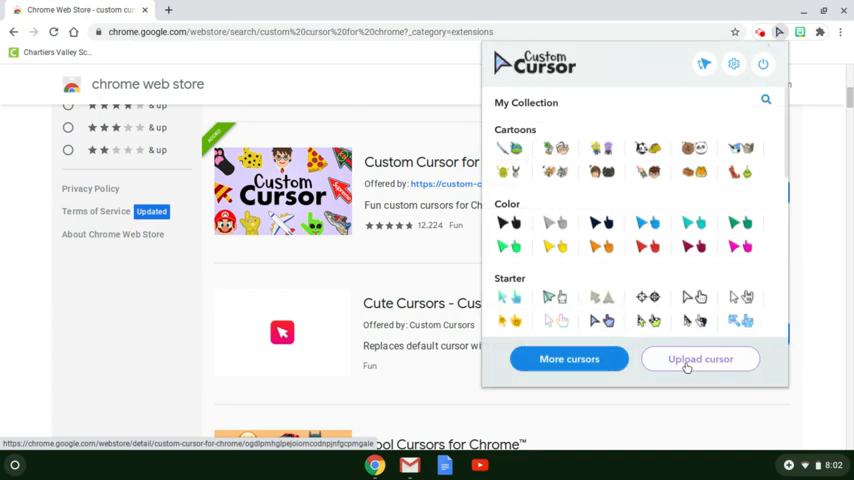
{"action": "left_click", "coordinate": [700, 358]}
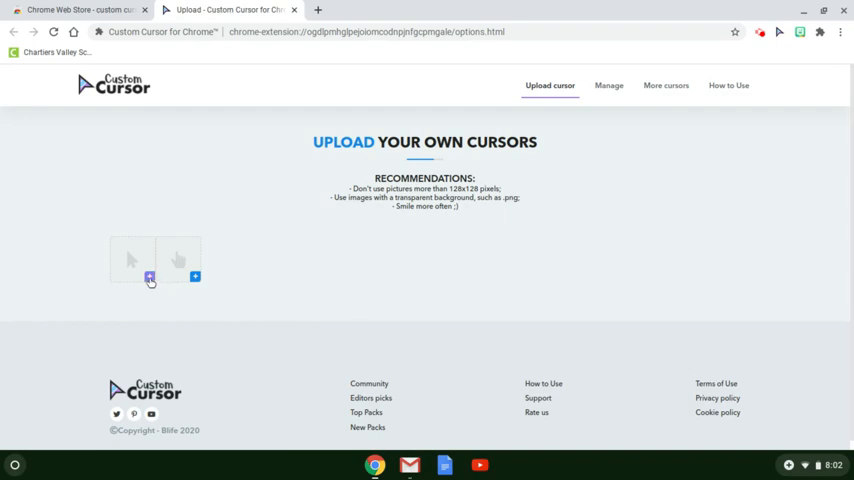
{"action": "left_click", "coordinate": [146, 276]}
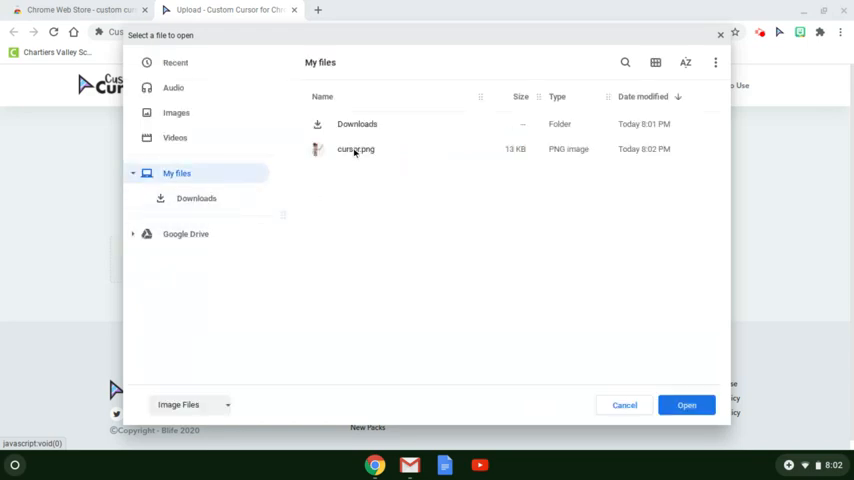
{"action": "left_click", "coordinate": [356, 148]}
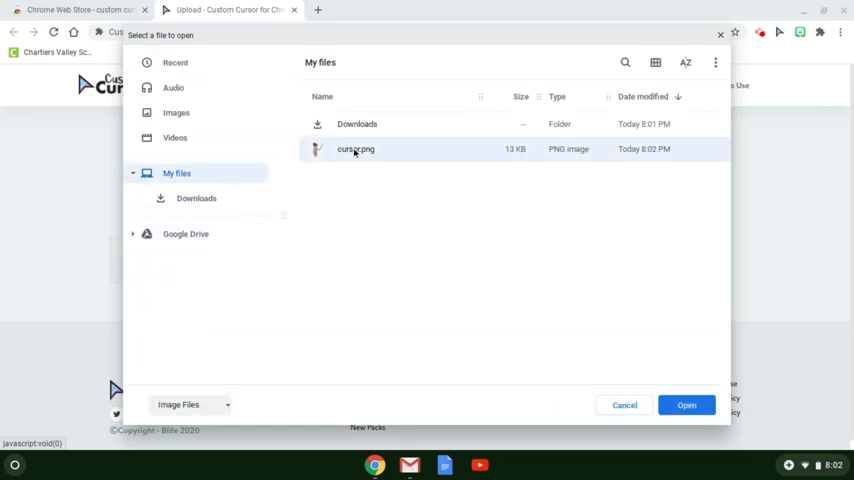
{"action": "left_click", "coordinate": [692, 404]}
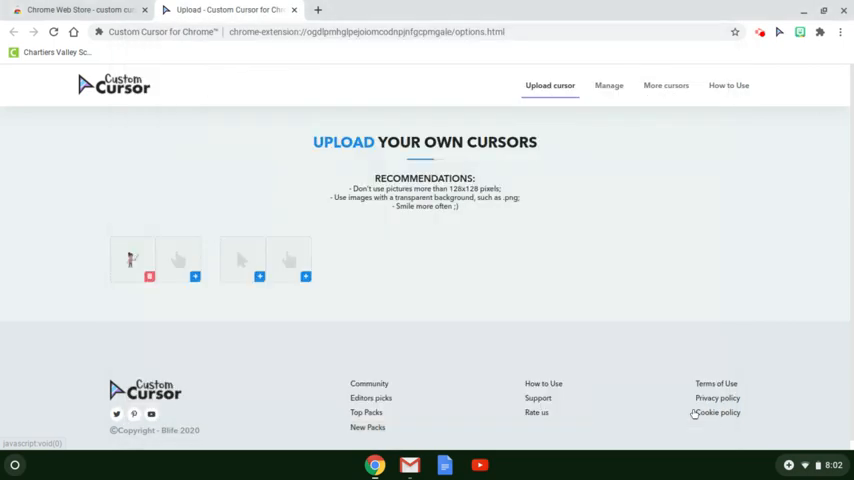
{"action": "mouse_move", "coordinate": [140, 274]}
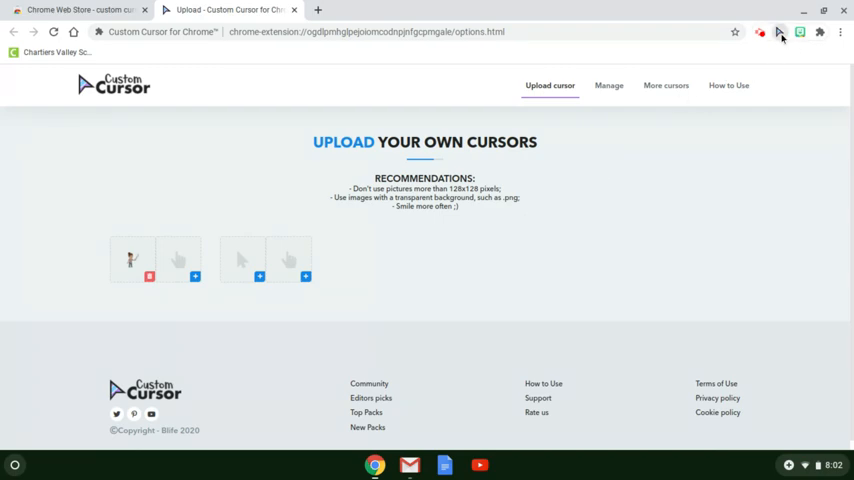
- Show My Collection with the uploaded Bitmoji cursor listed
{"action": "left_click", "coordinate": [776, 32]}
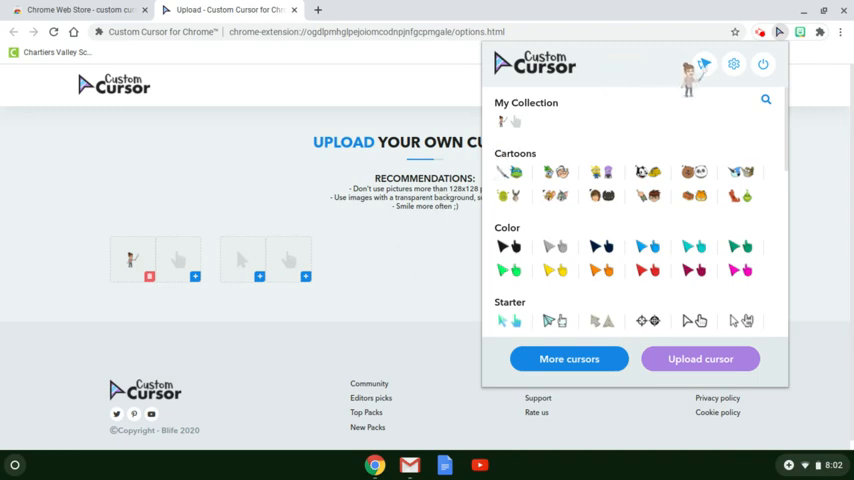
{"action": "mouse_move", "coordinate": [700, 64]}
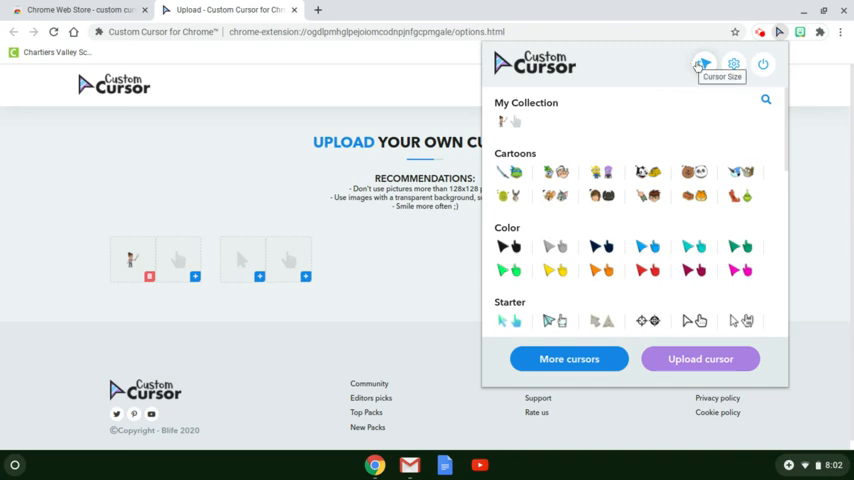